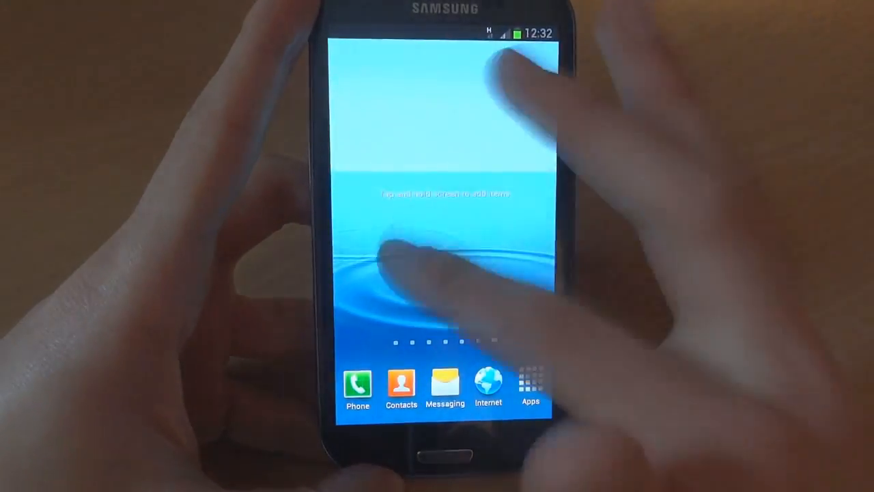
# - Launch ExynosAbuse v1.40 from the app drawer, showing exploitable status and root options
pyautogui.click(530, 385)
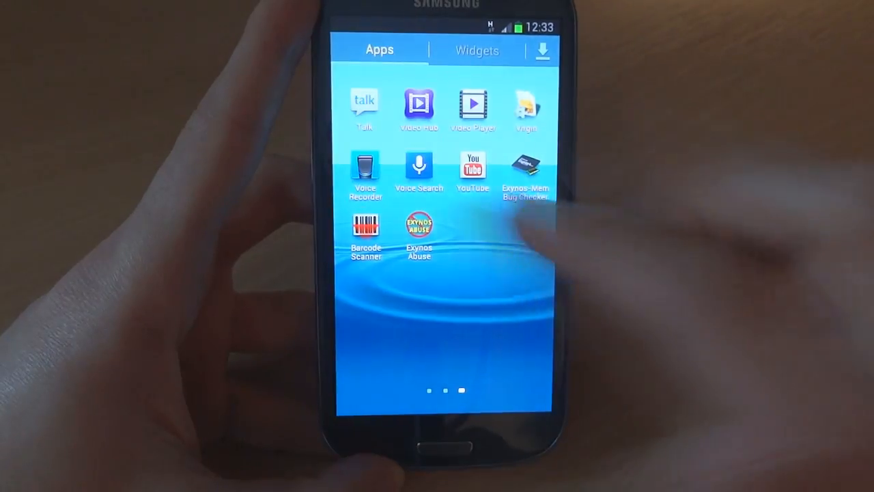
pyautogui.click(418, 225)
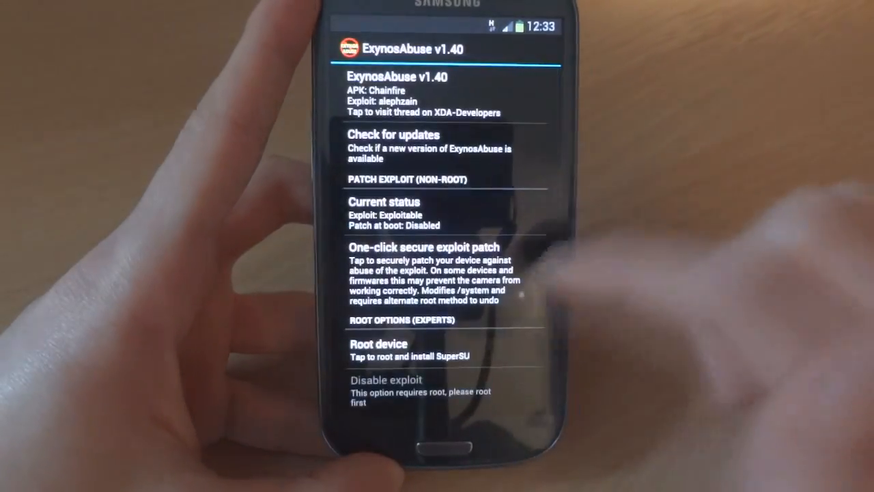